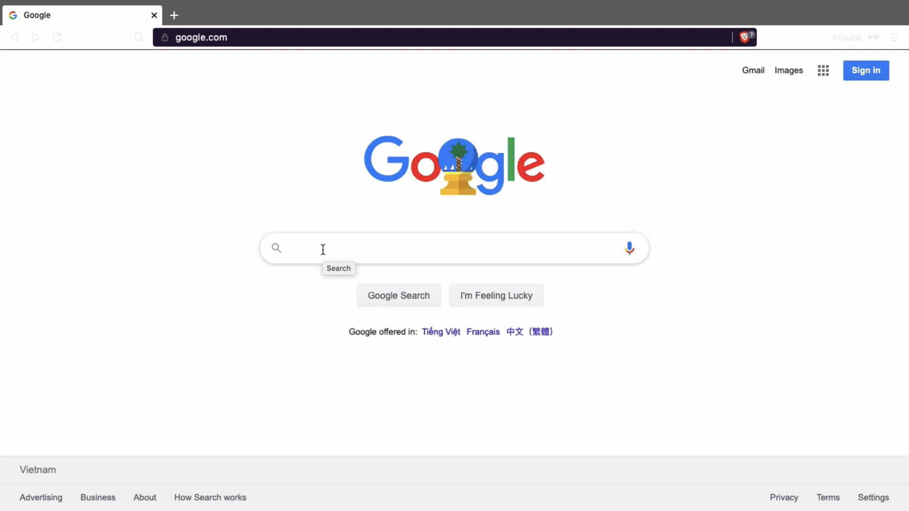
Search 'Netherlands oil company' and browse the Wikipedia 'List of companies of the Netherlands' in a new tab.
{"action": "type", "text": "Netherlands oil company"}
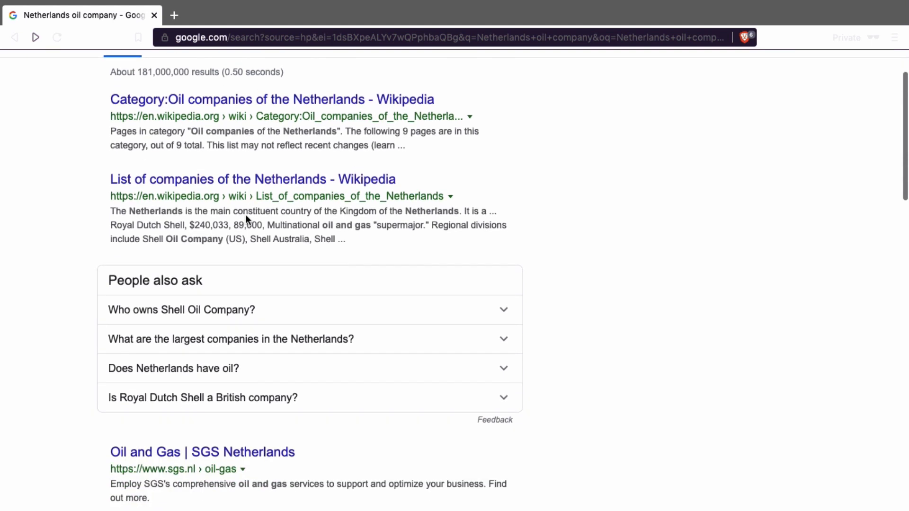
{"action": "left_click", "coordinate": [252, 179]}
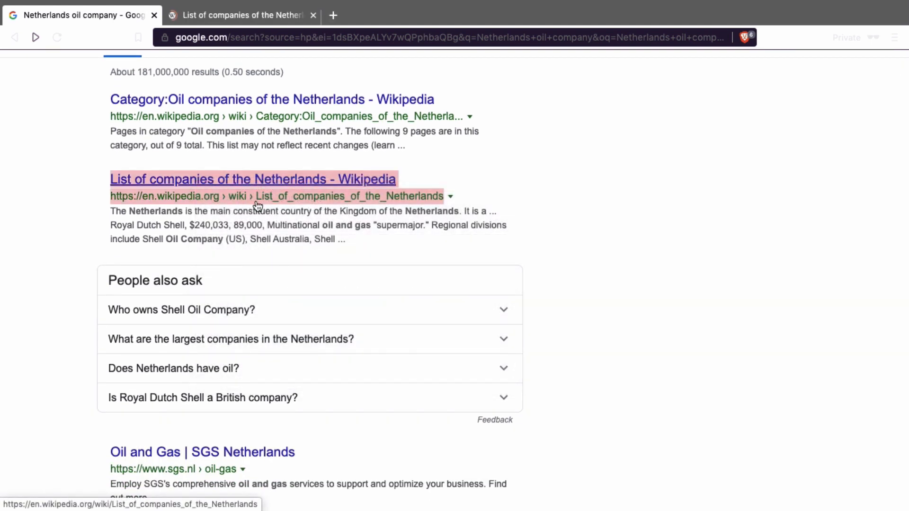
{"action": "left_click", "coordinate": [253, 179]}
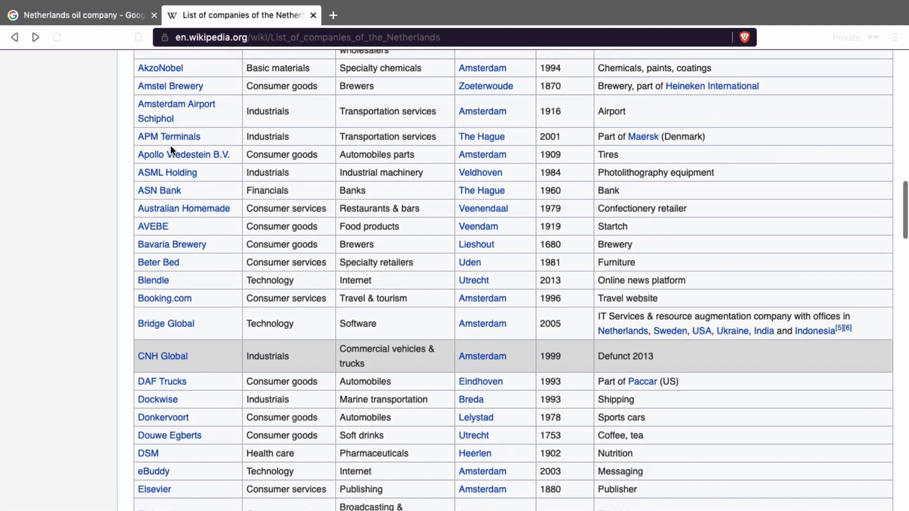
{"action": "scroll", "scroll_direction": "up", "scroll_amount": 3}
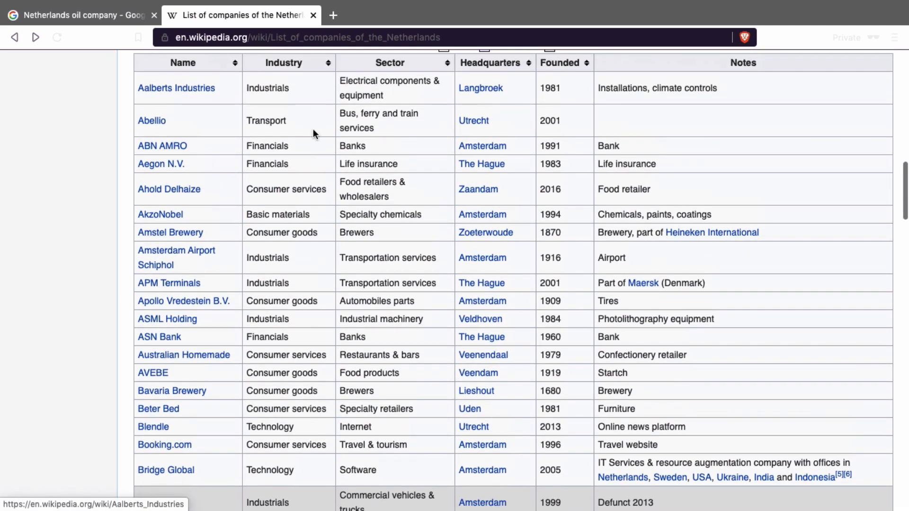
{"action": "scroll", "scroll_direction": "down", "scroll_amount": 3}
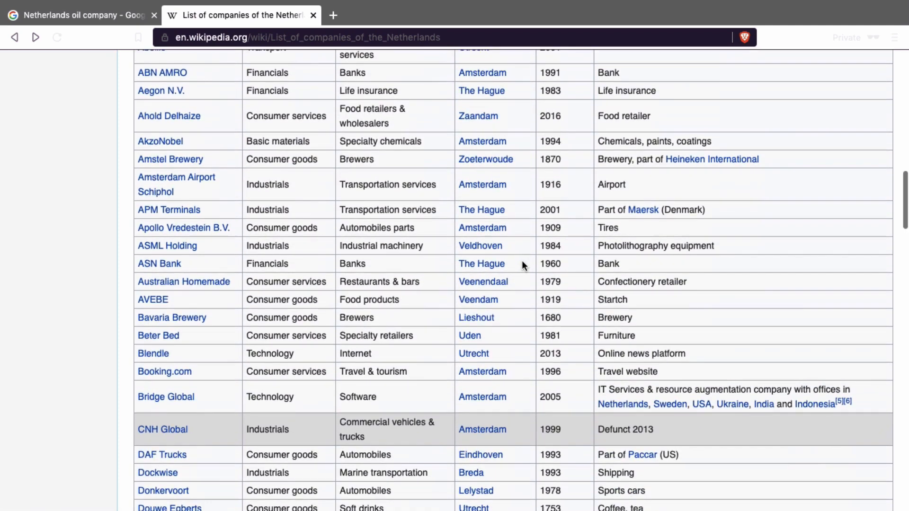
{"action": "scroll", "scroll_direction": "down", "scroll_amount": 3}
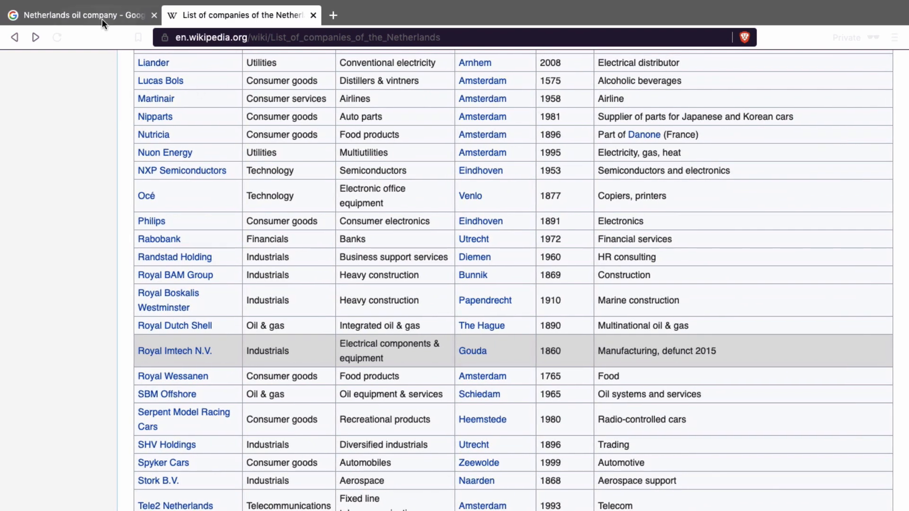
Return to the Netherlands oil company results tab and scroll the results.
{"action": "left_click", "coordinate": [81, 15]}
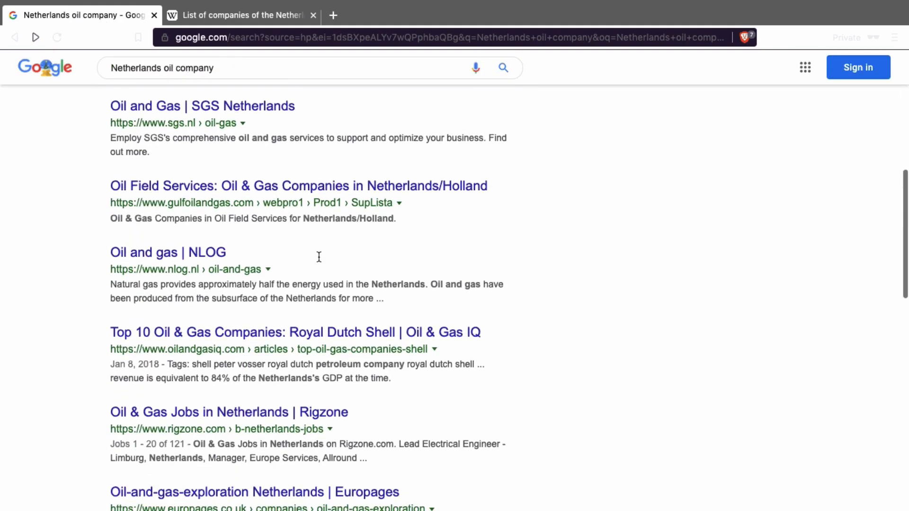
{"action": "scroll", "scroll_direction": "down", "scroll_amount": 3}
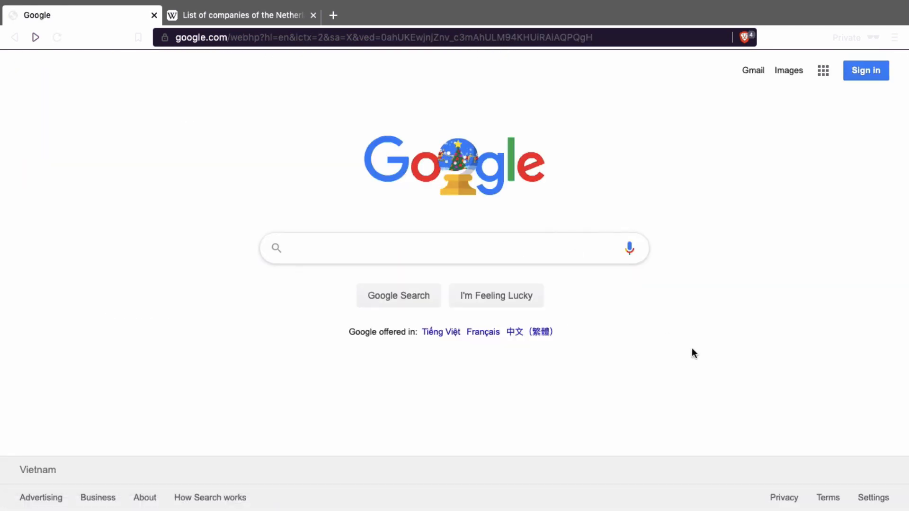
In Advanced Search, enter 'Netherlands oil company' as all these words.
{"action": "left_click", "coordinate": [872, 497]}
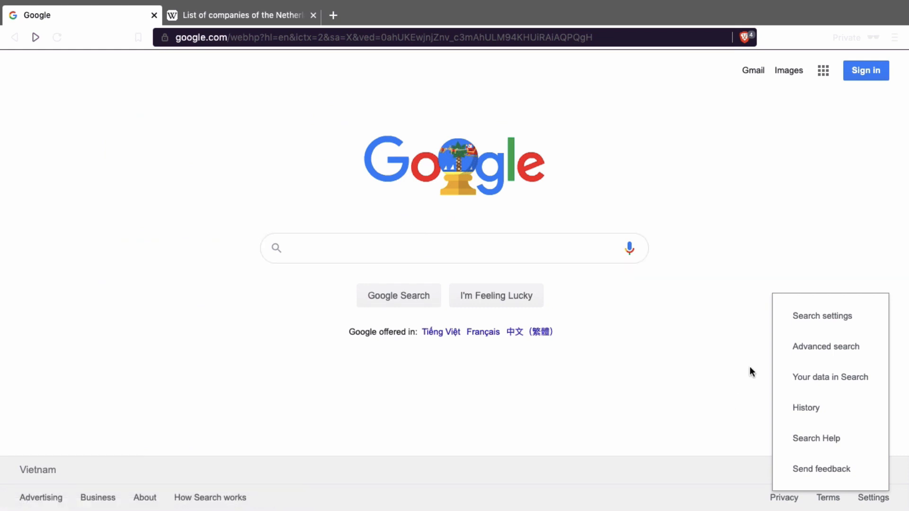
{"action": "left_click", "coordinate": [825, 346]}
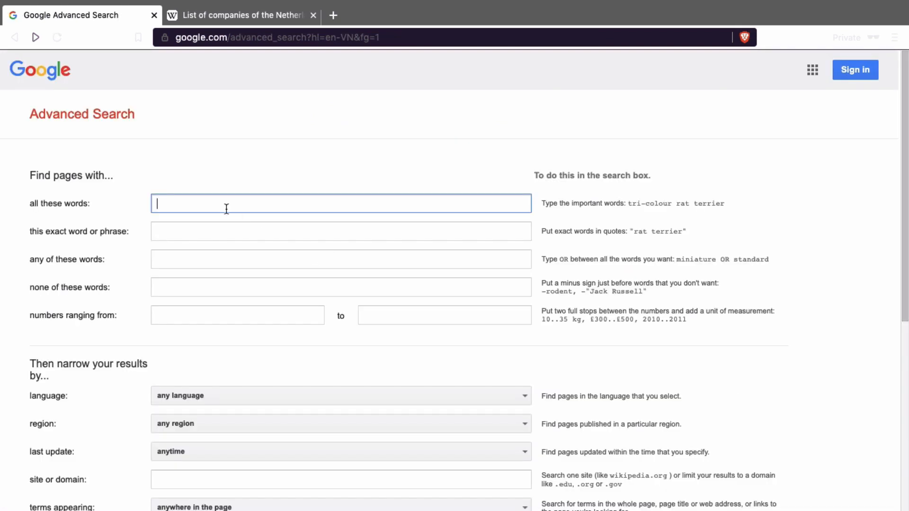
{"action": "type", "text": "Netherlands oil company"}
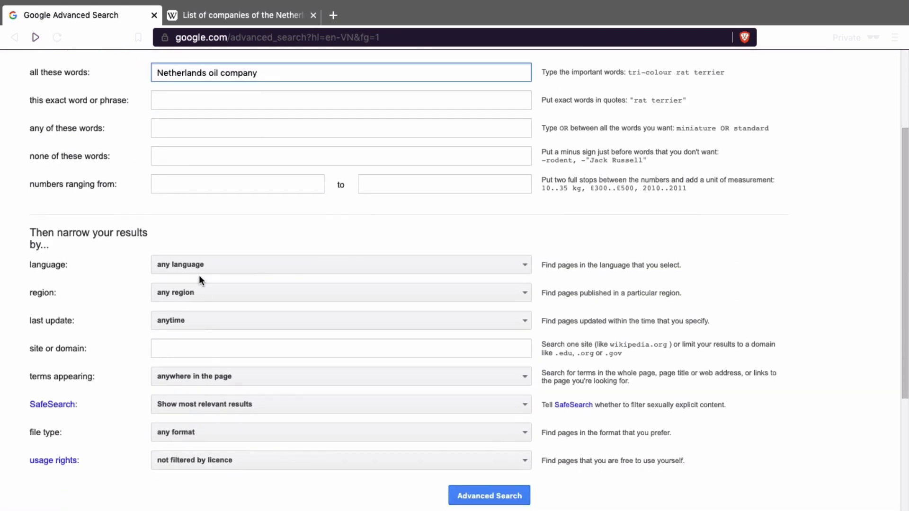
{"action": "scroll", "scroll_direction": "up", "scroll_amount": 3}
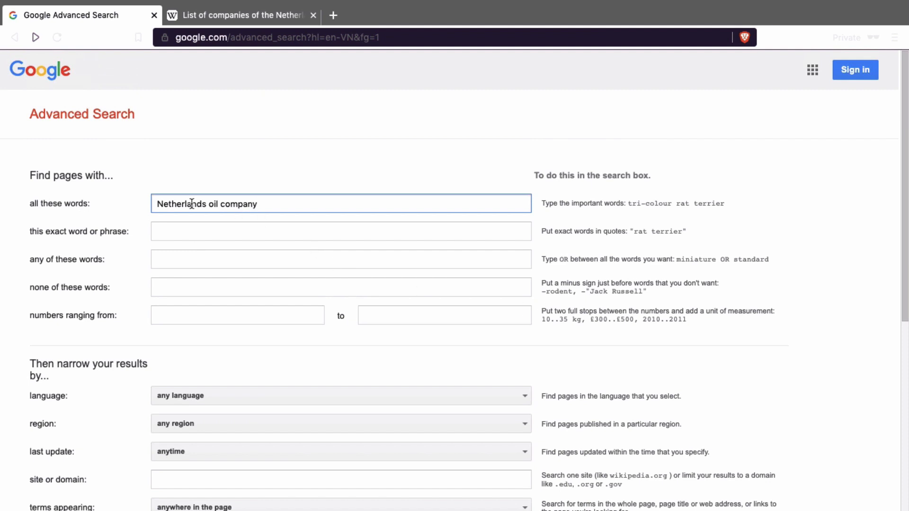
Restrict the advanced search region to the Netherlands.
{"action": "left_click", "coordinate": [340, 268]}
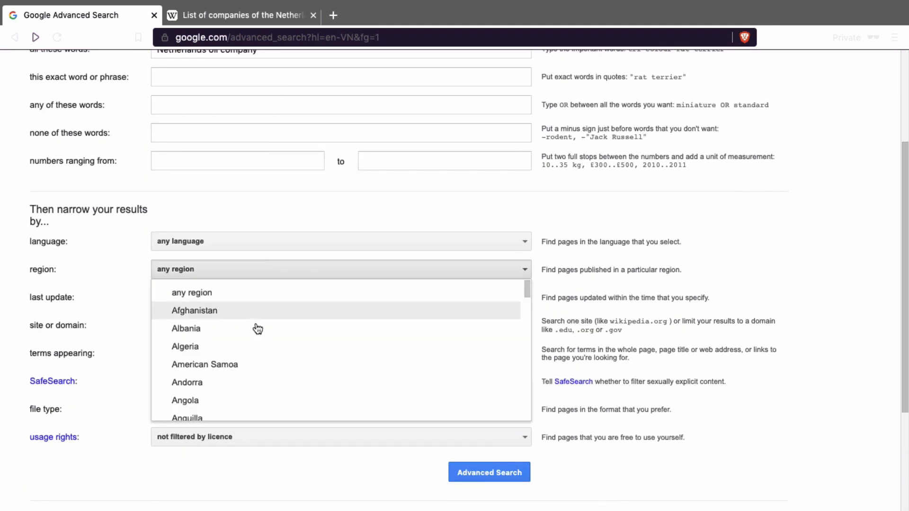
{"action": "scroll", "scroll_direction": "down", "scroll_amount": 3}
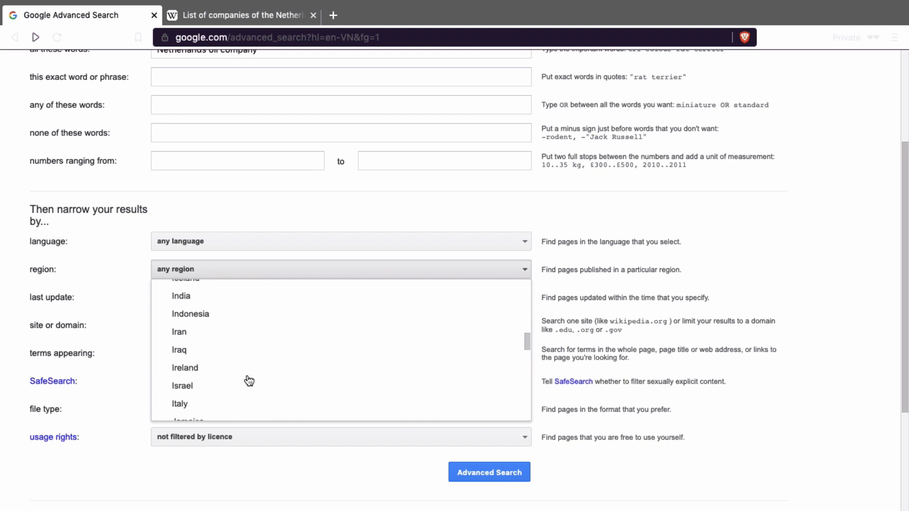
{"action": "scroll", "scroll_direction": "down", "scroll_amount": 3}
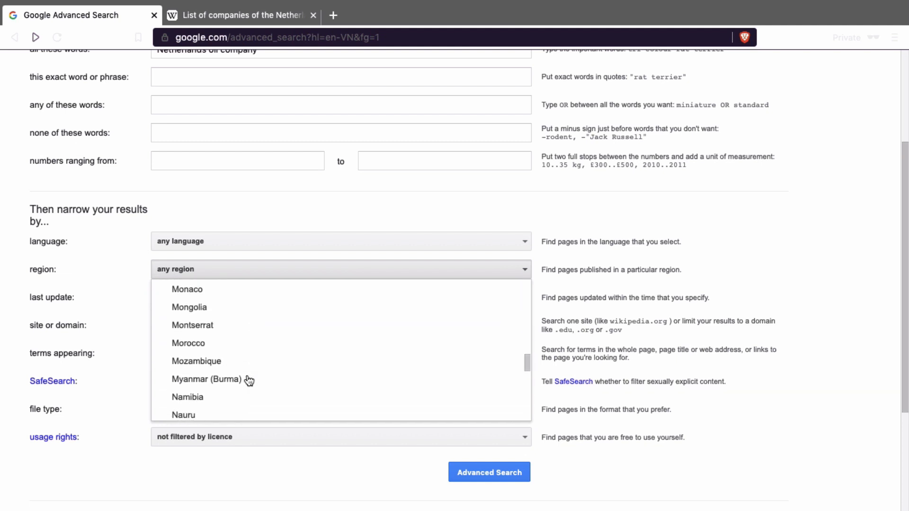
{"action": "left_click", "coordinate": [340, 268]}
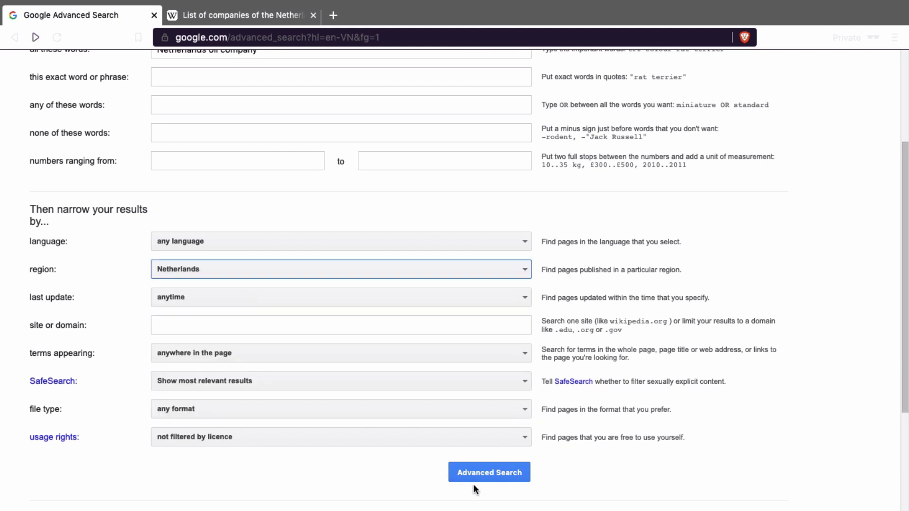
Run the region-limited search and browse results listing NLOG, SGS, Tulip Oil, IRO and Nogepa.
{"action": "left_click", "coordinate": [488, 471]}
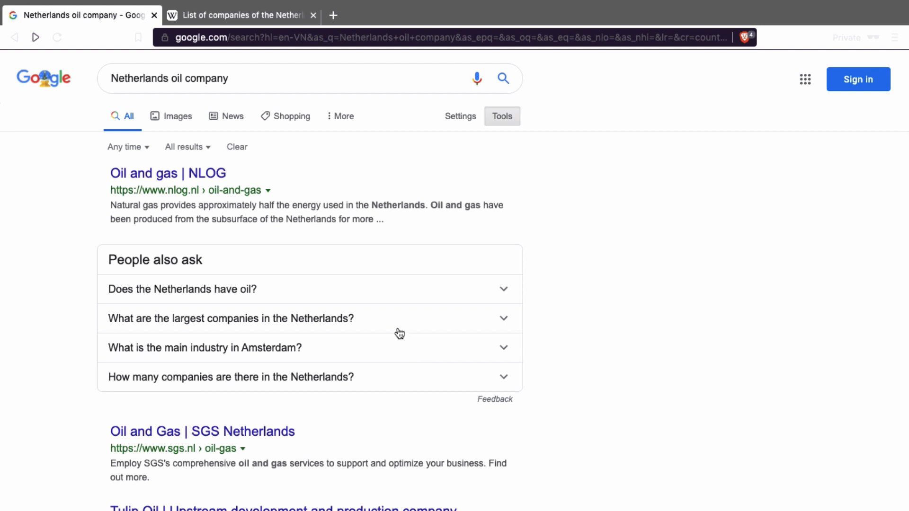
{"action": "scroll", "scroll_direction": "down", "scroll_amount": 3}
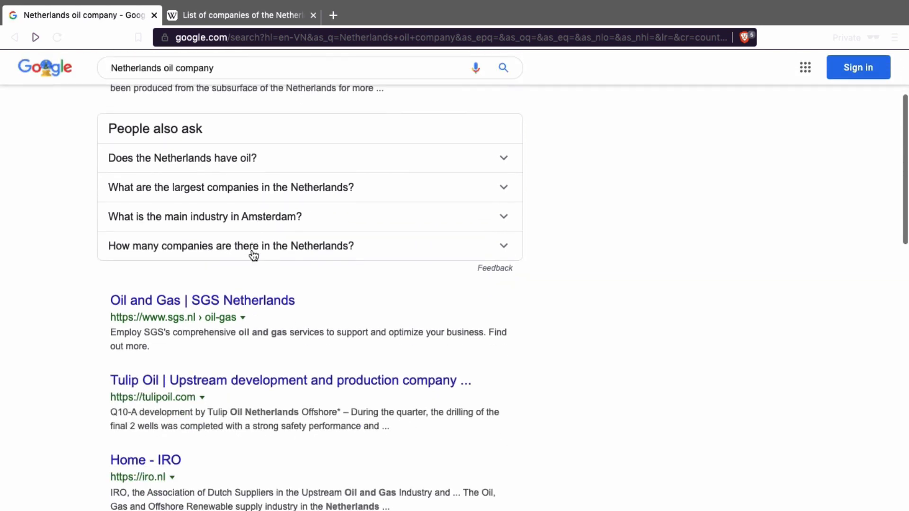
{"action": "scroll", "scroll_direction": "down", "scroll_amount": 3}
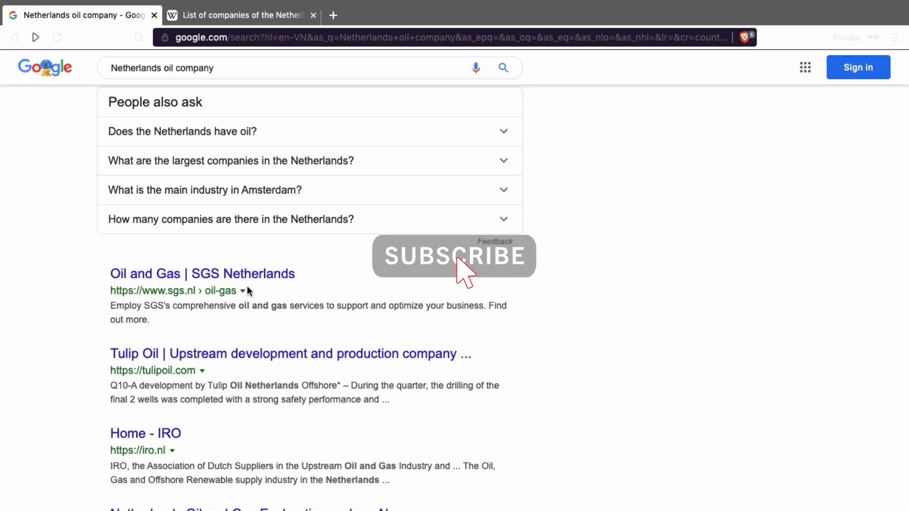
{"action": "scroll", "scroll_direction": "down", "scroll_amount": 3}
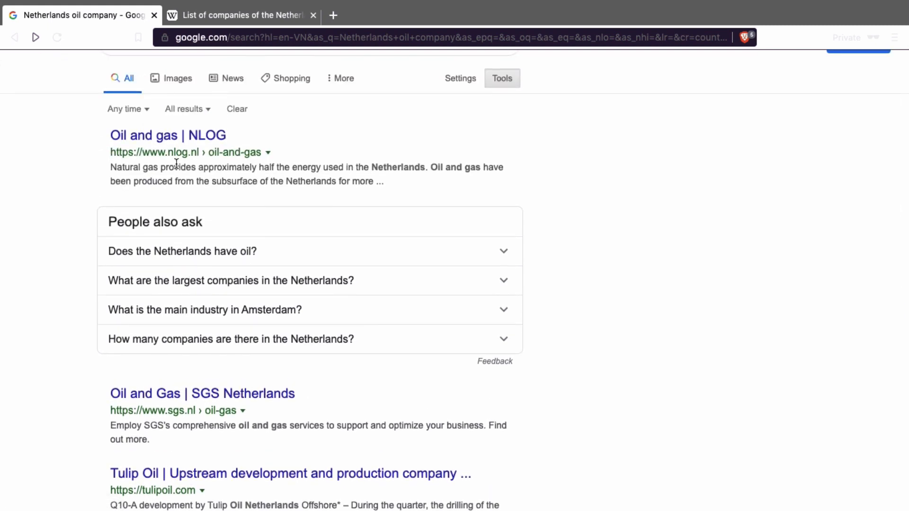
{"action": "scroll", "scroll_direction": "down", "scroll_amount": 3}
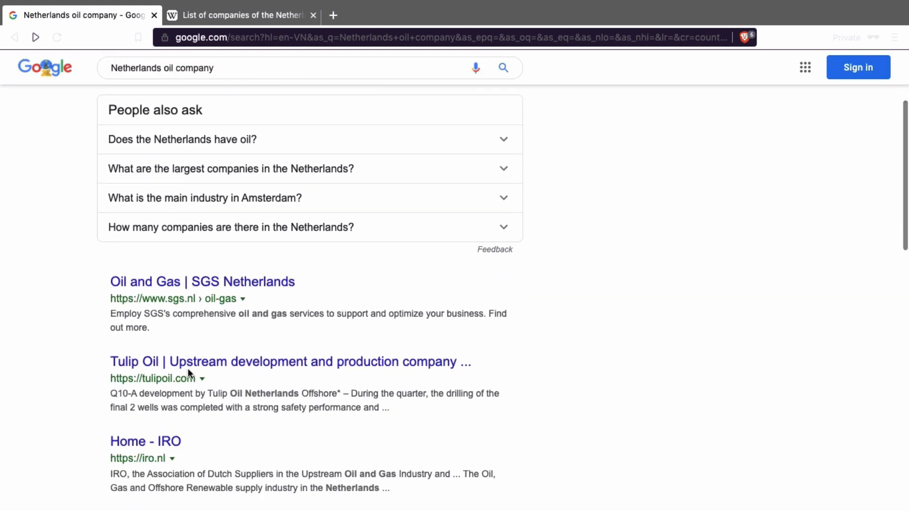
{"action": "scroll", "scroll_direction": "down", "scroll_amount": 3}
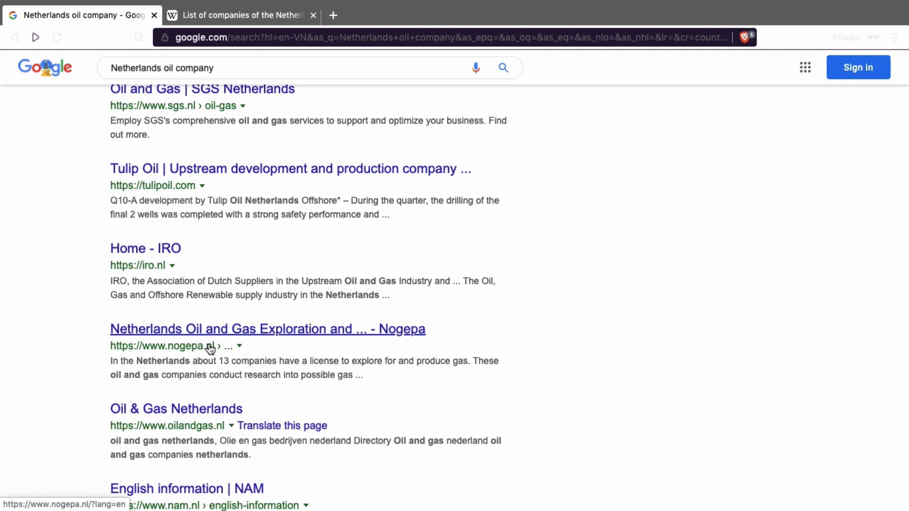
{"action": "mouse_move", "coordinate": [227, 361]}
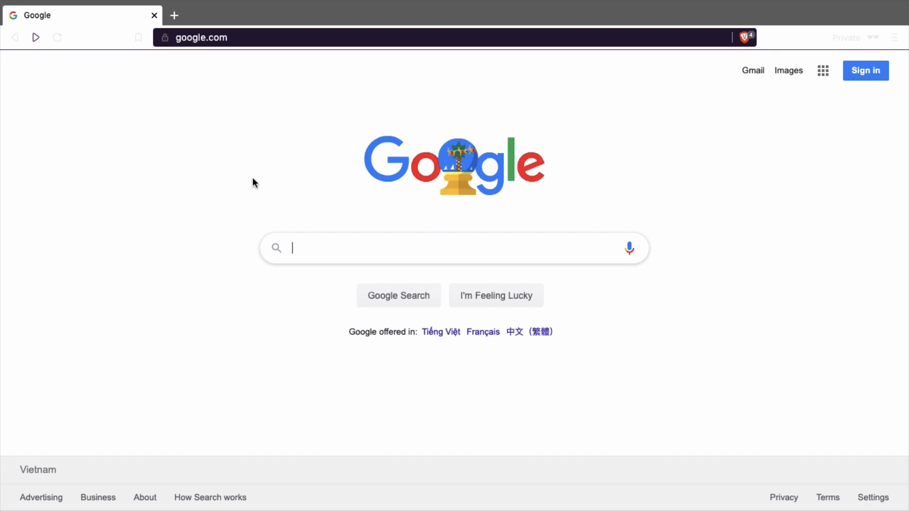
Go to kvk.nl and reach its Zoeken company search page.
{"action": "left_click", "coordinate": [202, 37]}
{"action": "type", "text": "kvk.nl"}
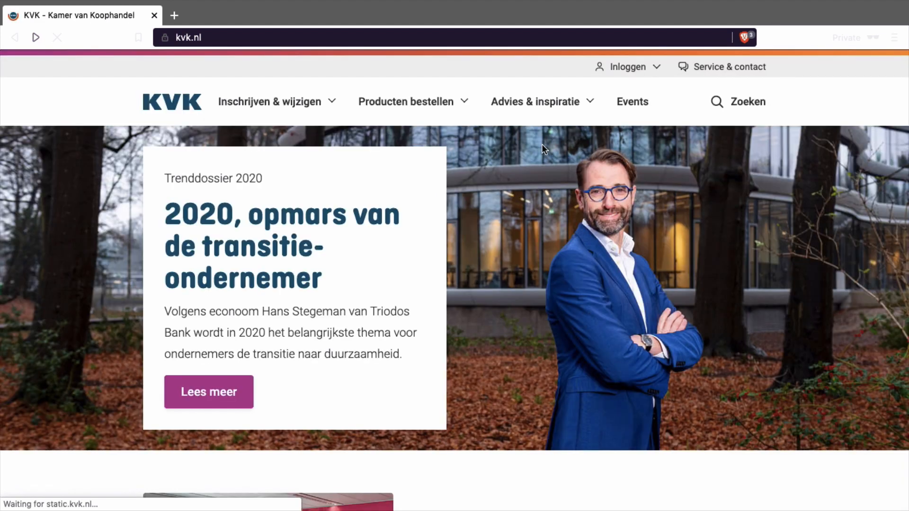
{"action": "left_click", "coordinate": [747, 101]}
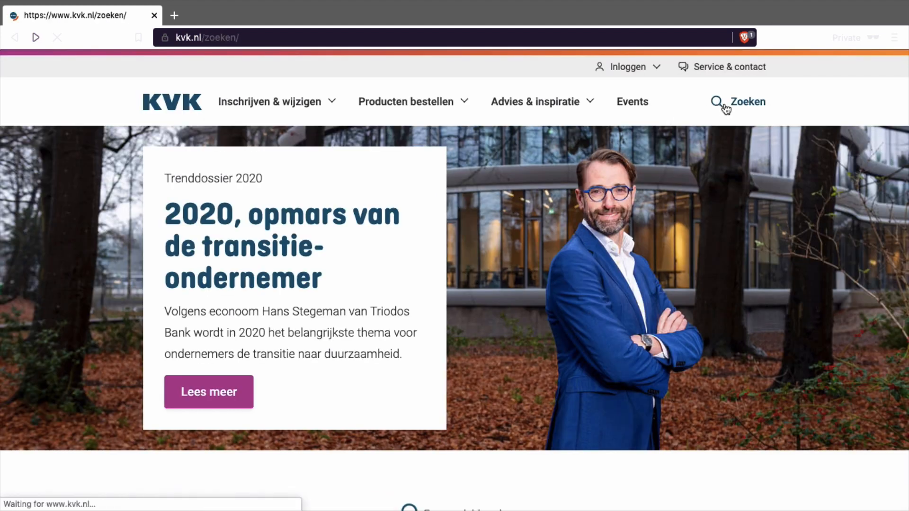
{"action": "left_click", "coordinate": [737, 101]}
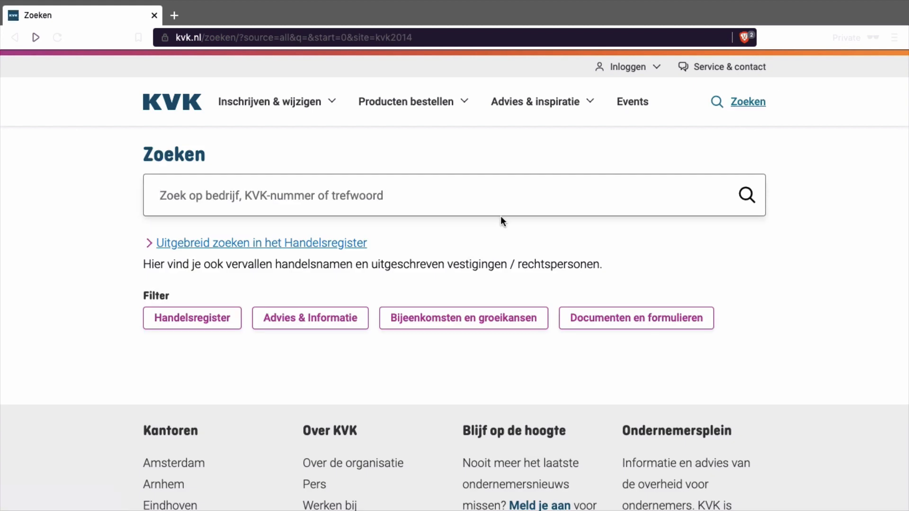
{"action": "scroll", "scroll_direction": "down", "scroll_amount": 3}
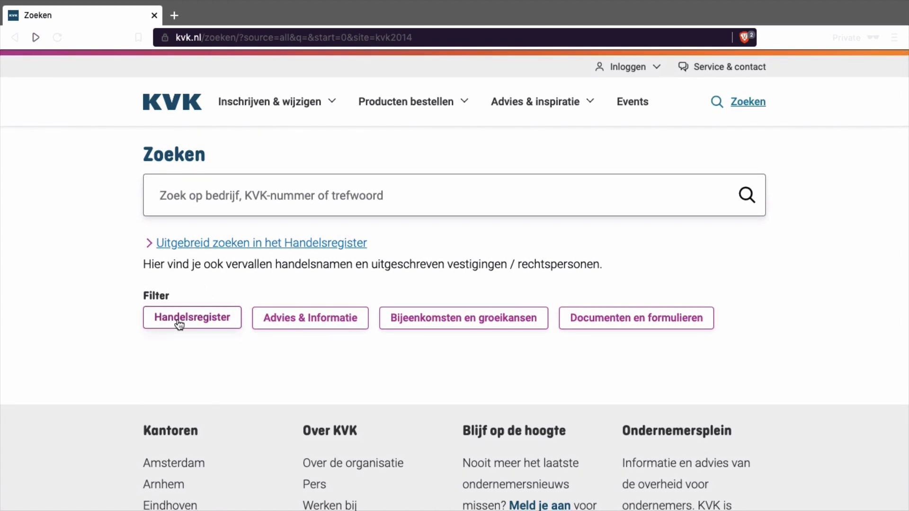
Search the Handelsregister for 'Netherlands oil company', listing 40 results led by National Iranian Oil Company Nederland.
{"action": "left_click", "coordinate": [192, 318]}
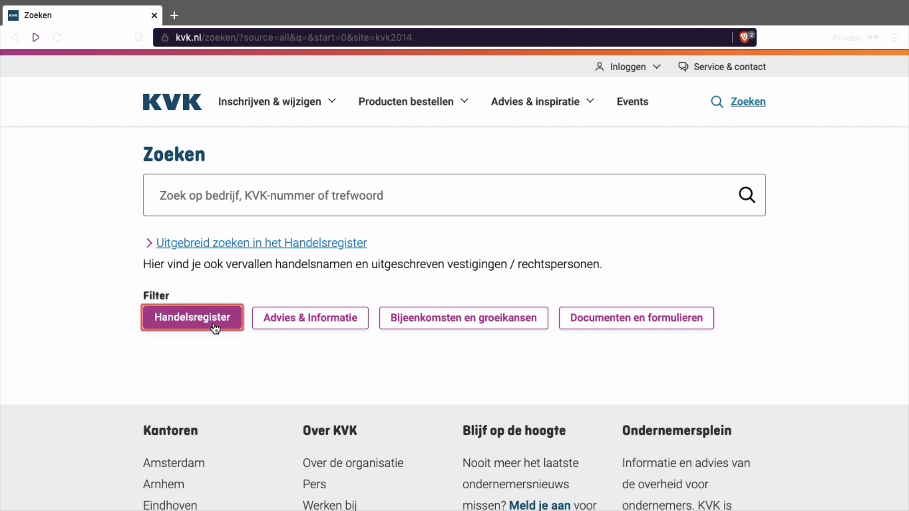
{"action": "type", "text": "Netherlands oil company"}
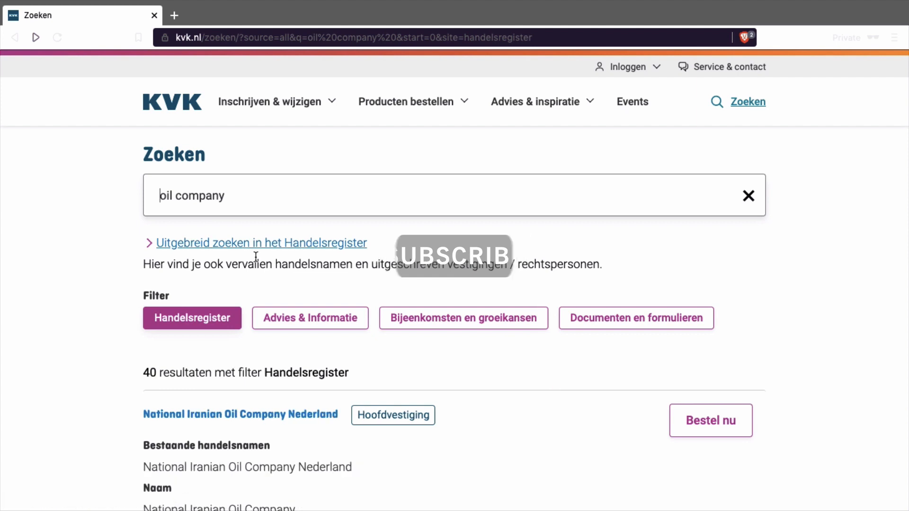
{"action": "scroll", "scroll_direction": "down", "scroll_amount": 3}
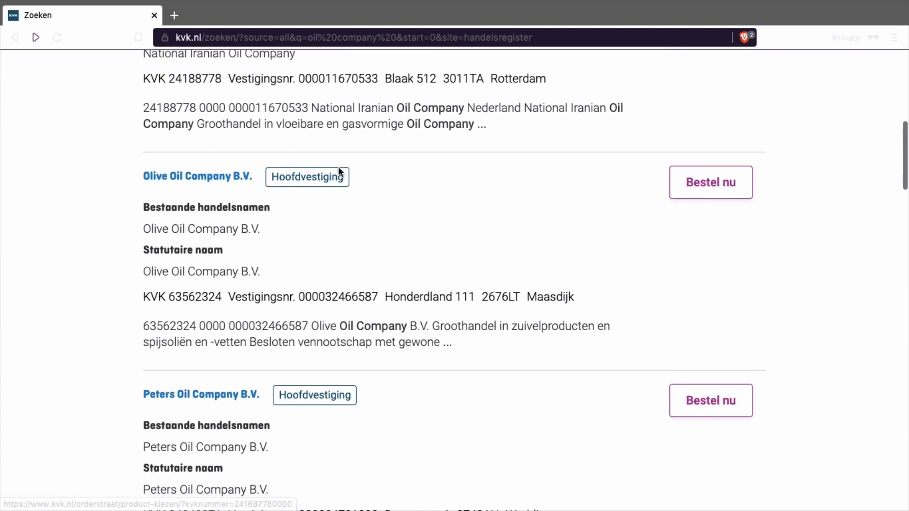
{"action": "mouse_move", "coordinate": [277, 281]}
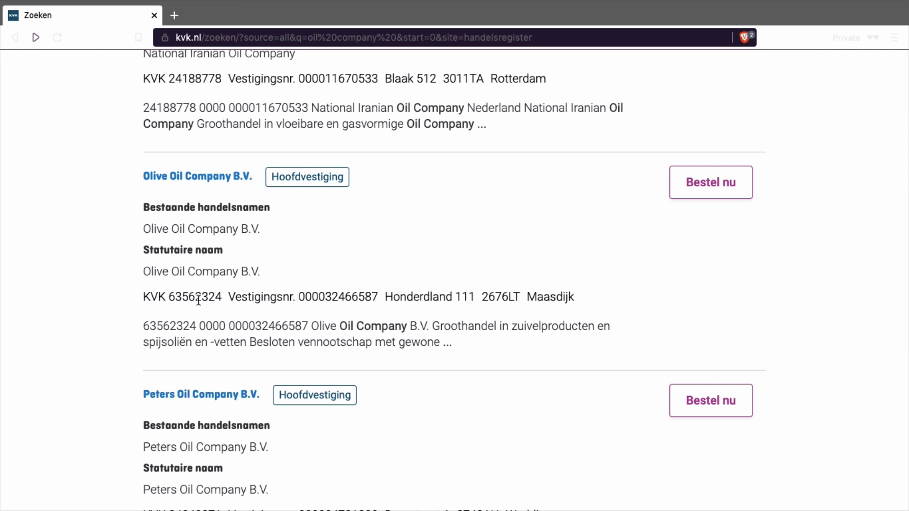
{"action": "scroll", "scroll_direction": "down", "scroll_amount": 3}
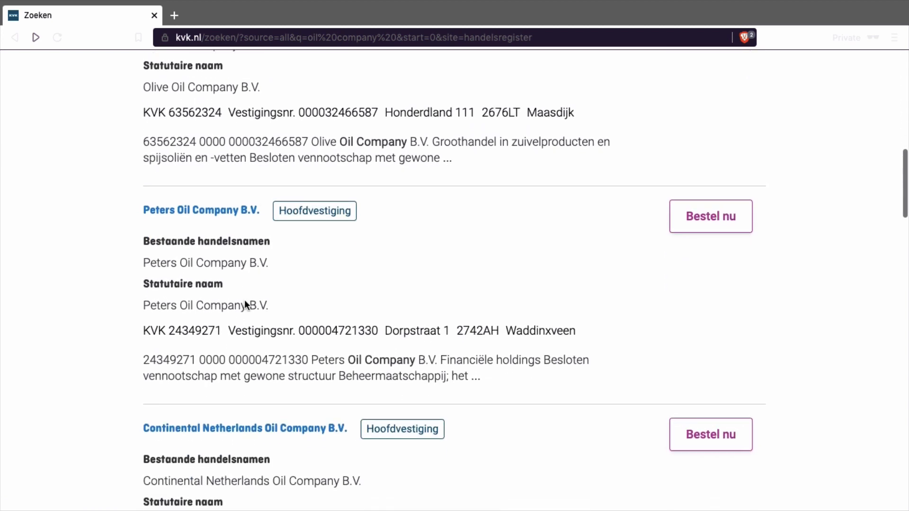
{"action": "scroll", "scroll_direction": "down", "scroll_amount": 3}
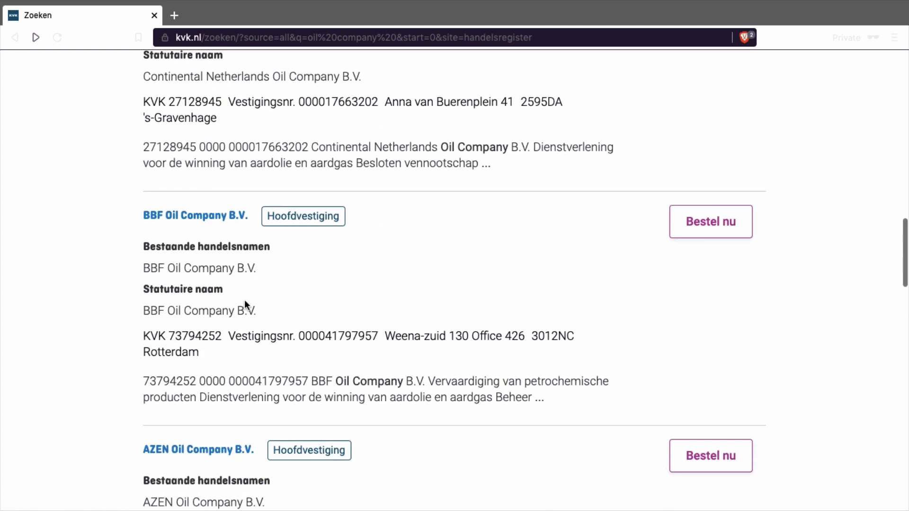
{"action": "scroll", "scroll_direction": "down", "scroll_amount": 3}
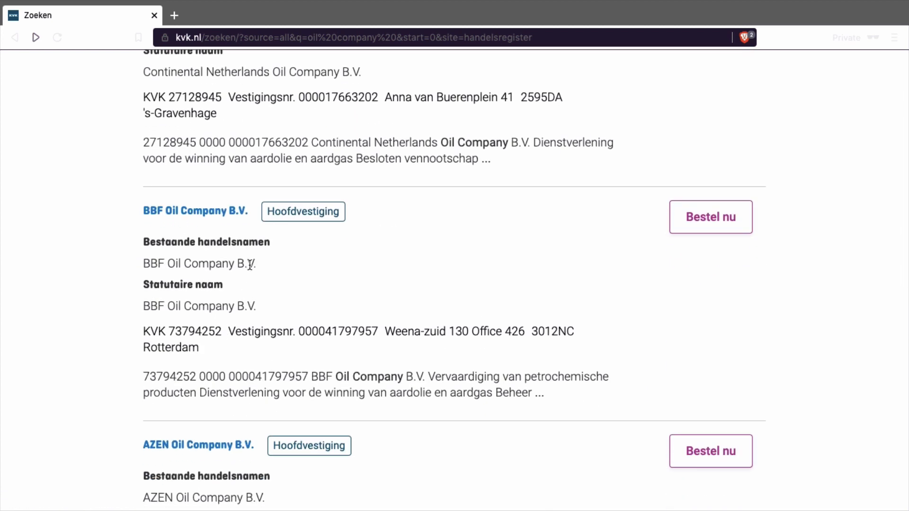
{"action": "mouse_move", "coordinate": [229, 279]}
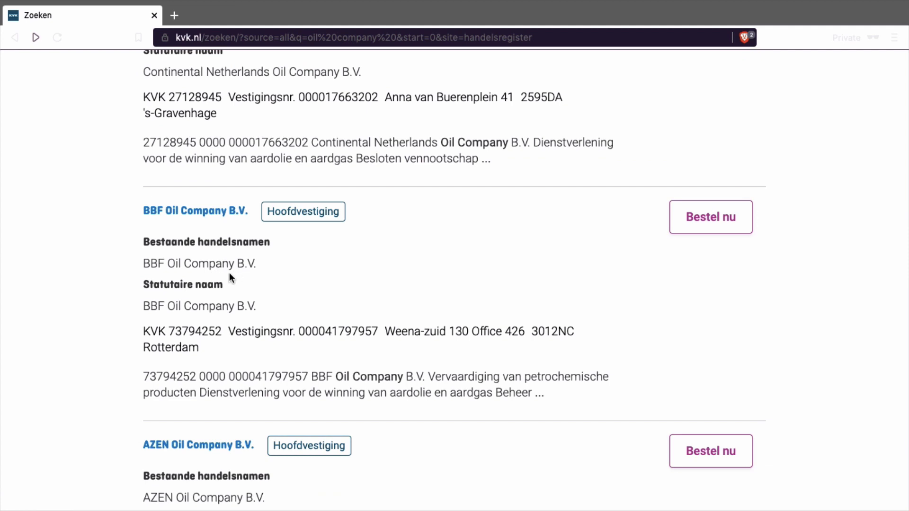
{"action": "mouse_move", "coordinate": [220, 234]}
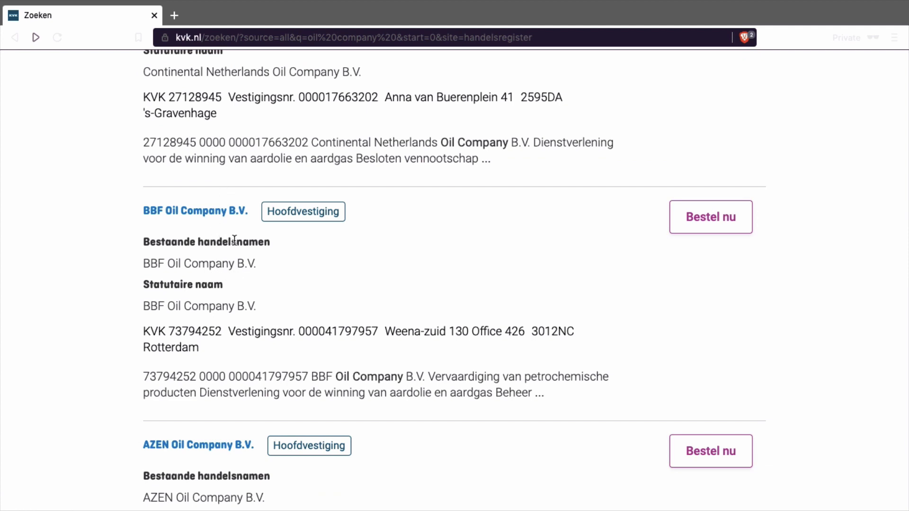
{"action": "scroll", "scroll_direction": "down", "scroll_amount": 3}
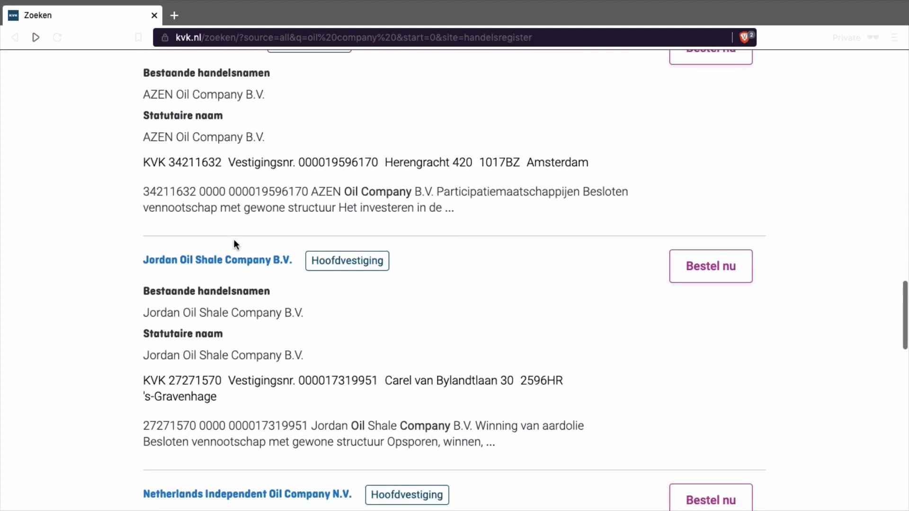
{"action": "scroll", "scroll_direction": "down", "scroll_amount": 3}
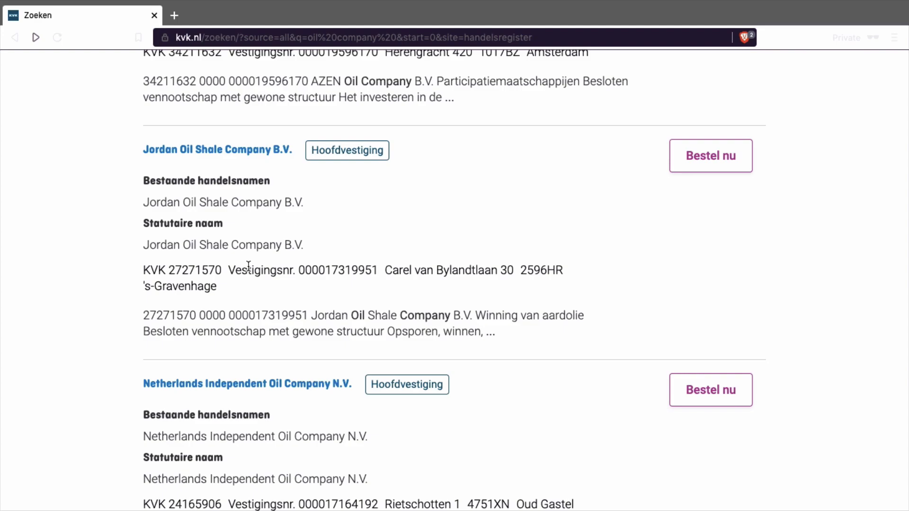
{"action": "scroll", "scroll_direction": "down", "scroll_amount": 3}
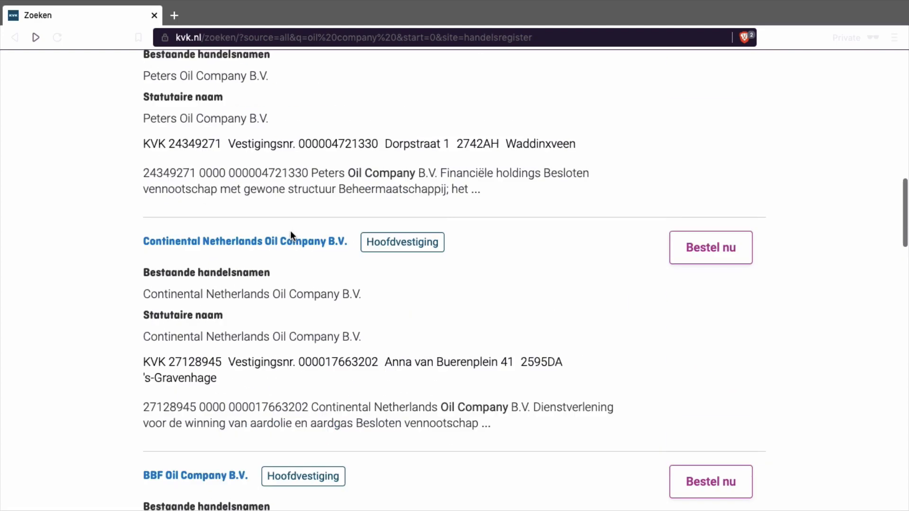